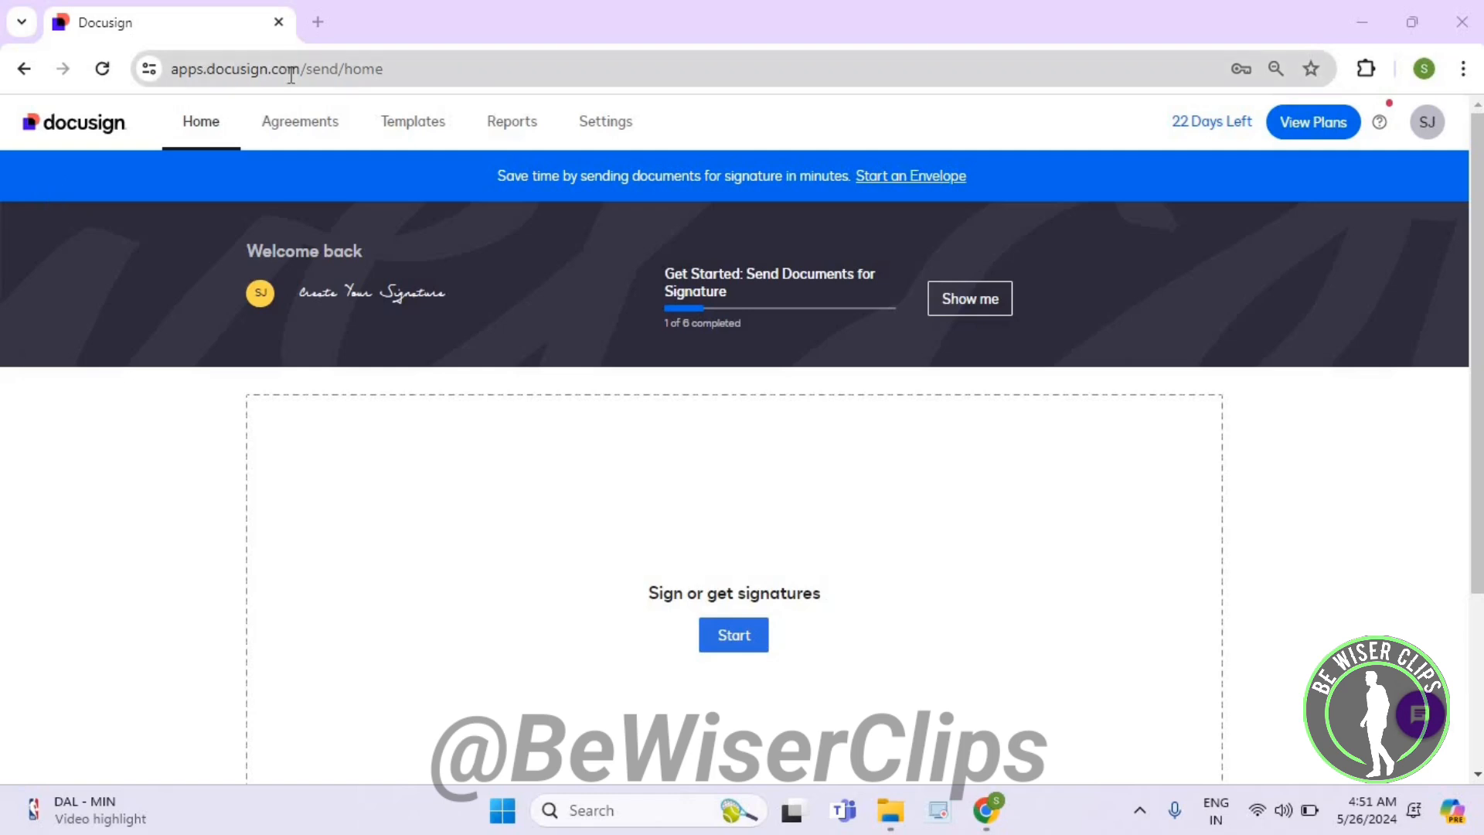
mouse_move(300, 121)
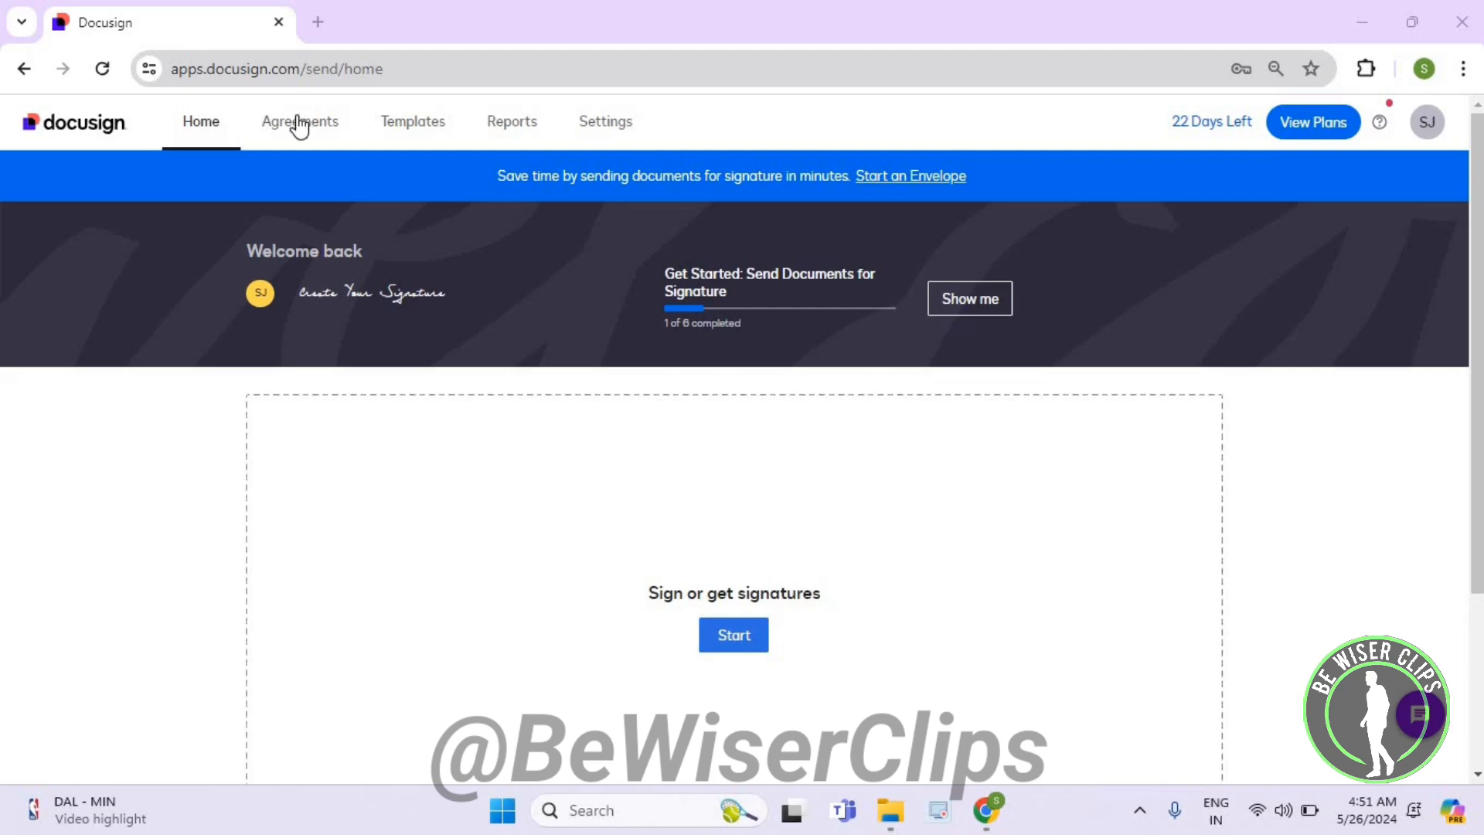
Step: Open the Deleted envelopes folder under Agreements and show its Status filter options
click(299, 122)
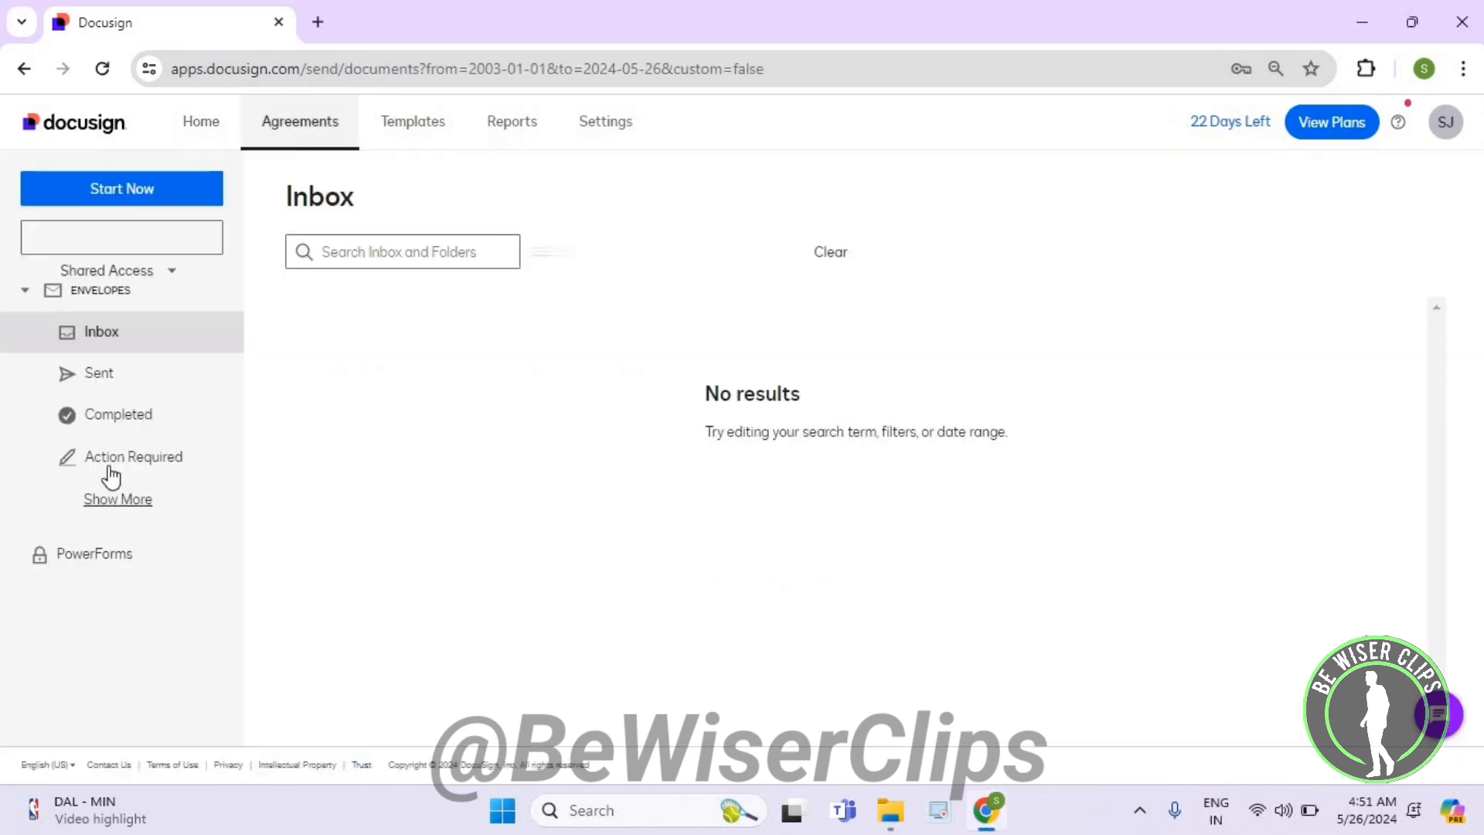
click(118, 499)
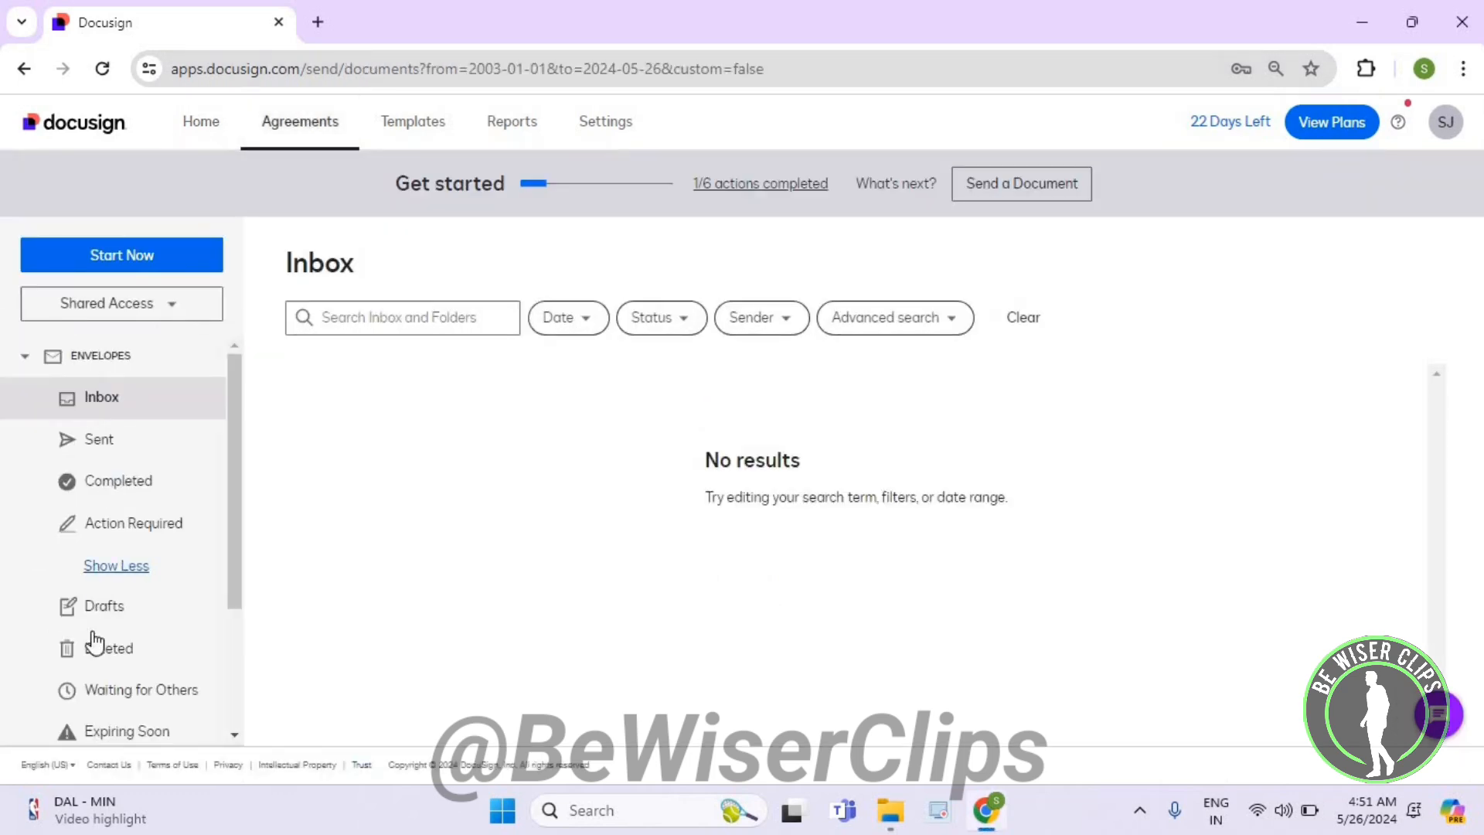
click(108, 648)
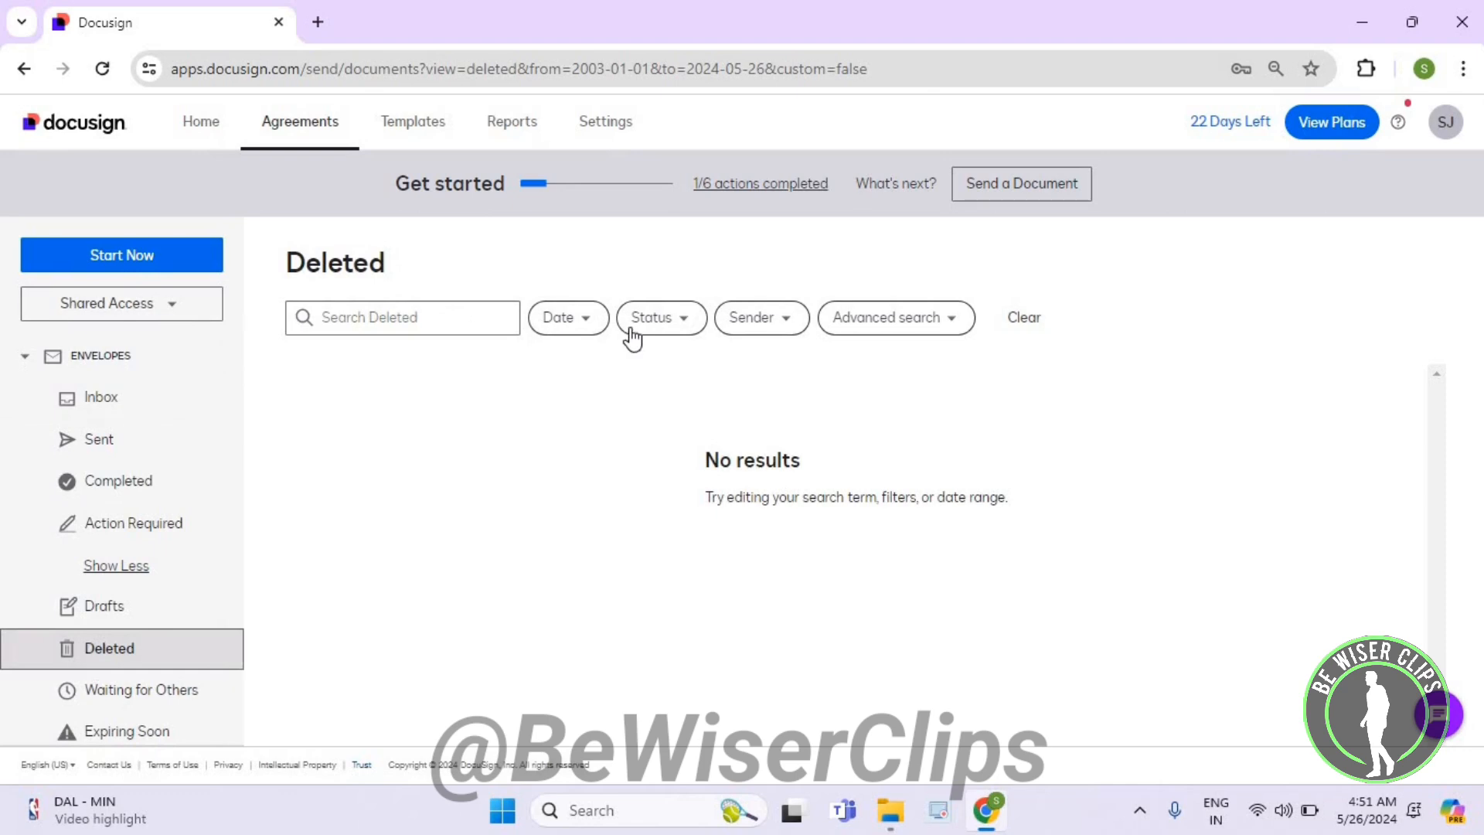
click(659, 317)
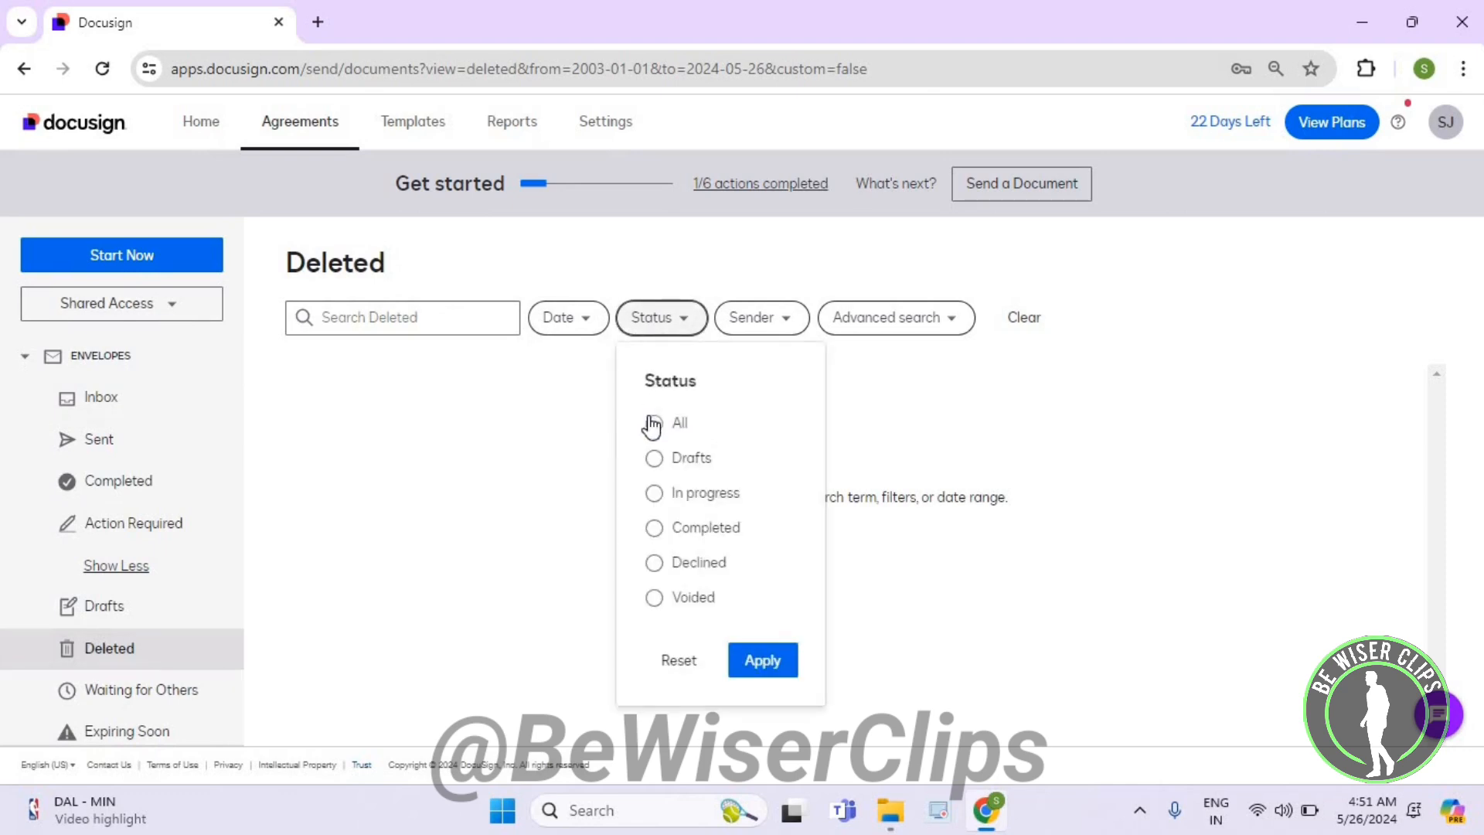
Step: Apply the All status filter to the Deleted envelopes
click(653, 422)
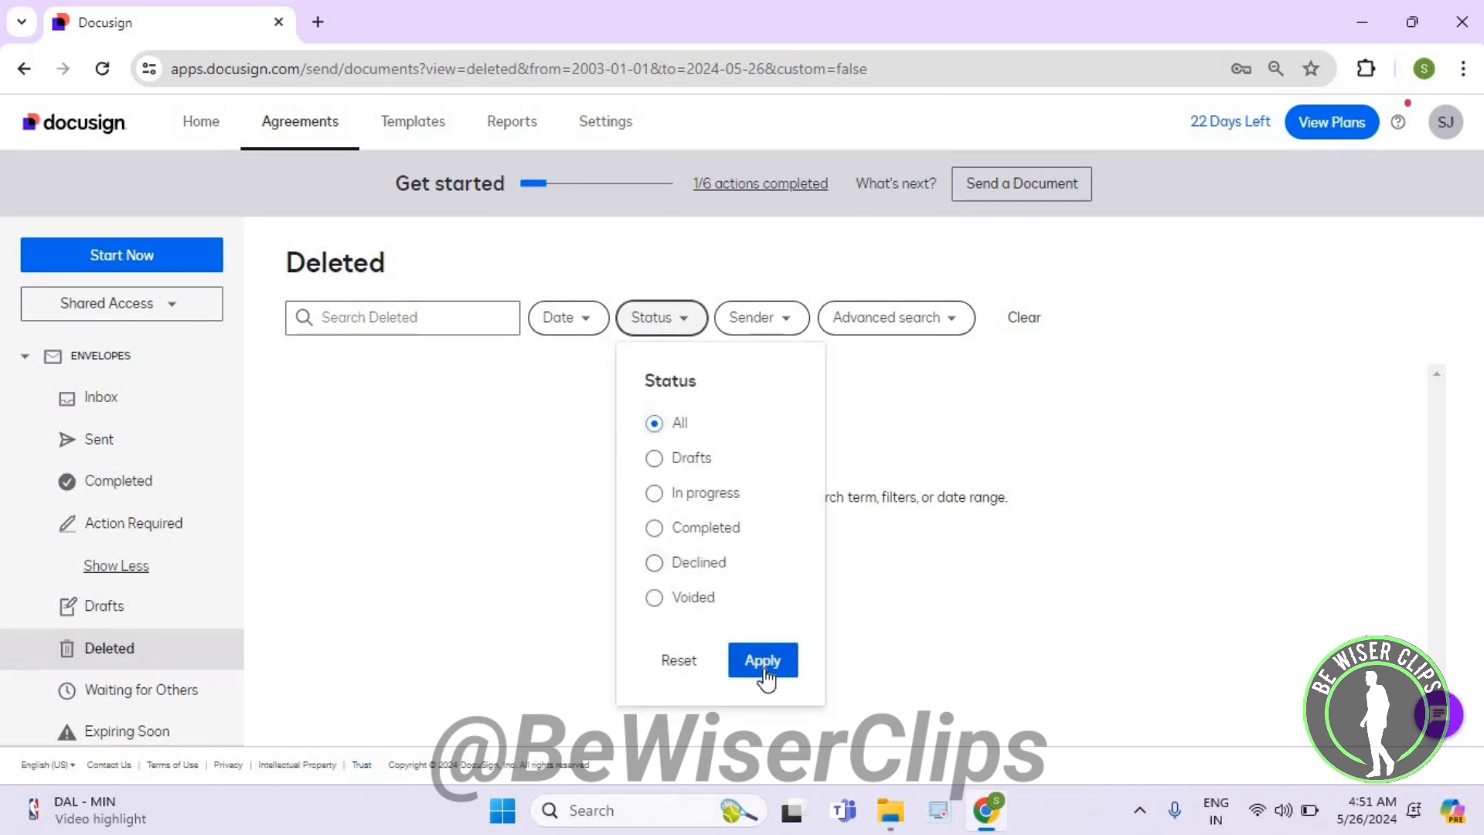
click(762, 660)
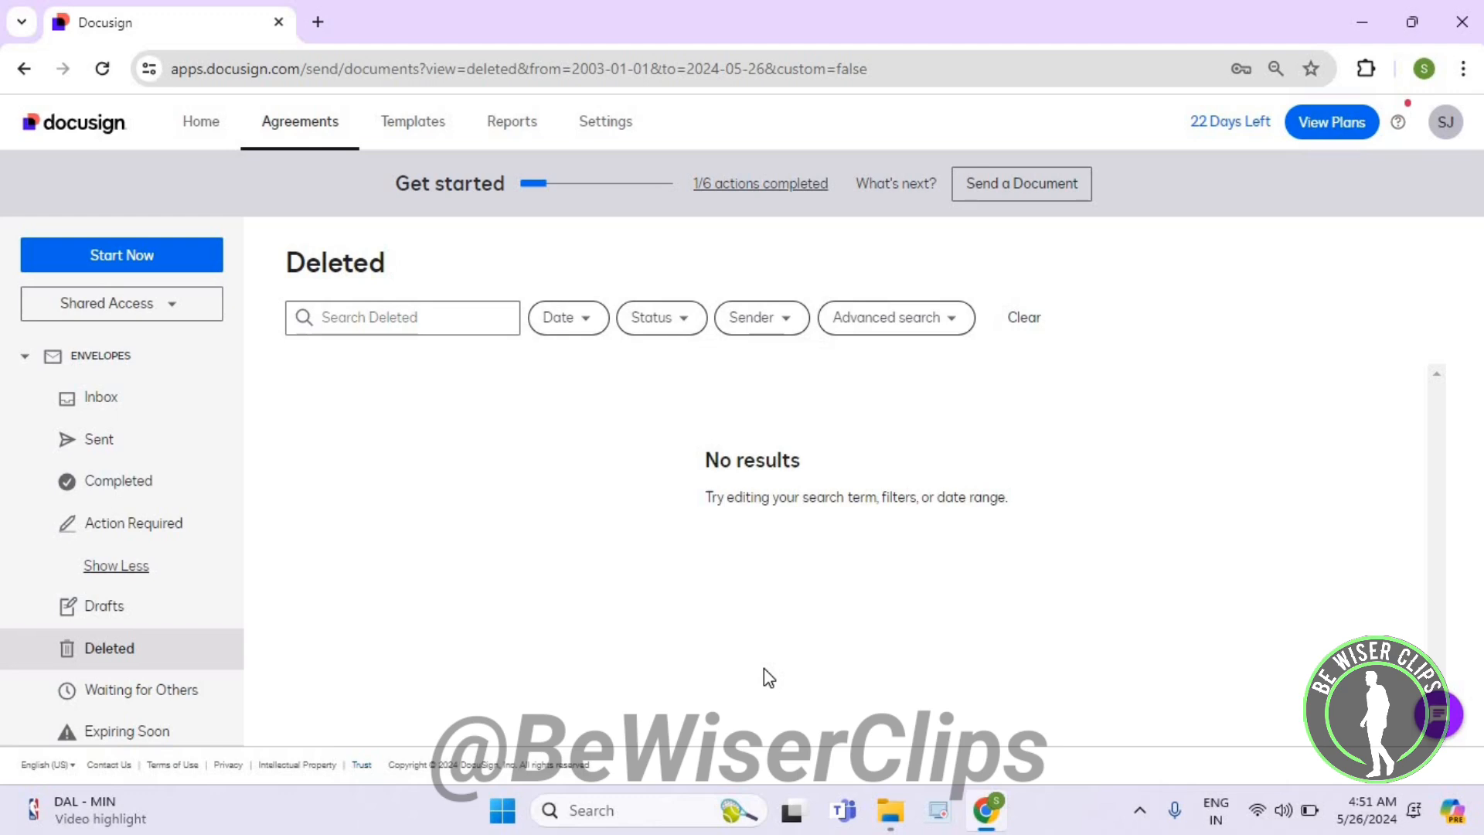